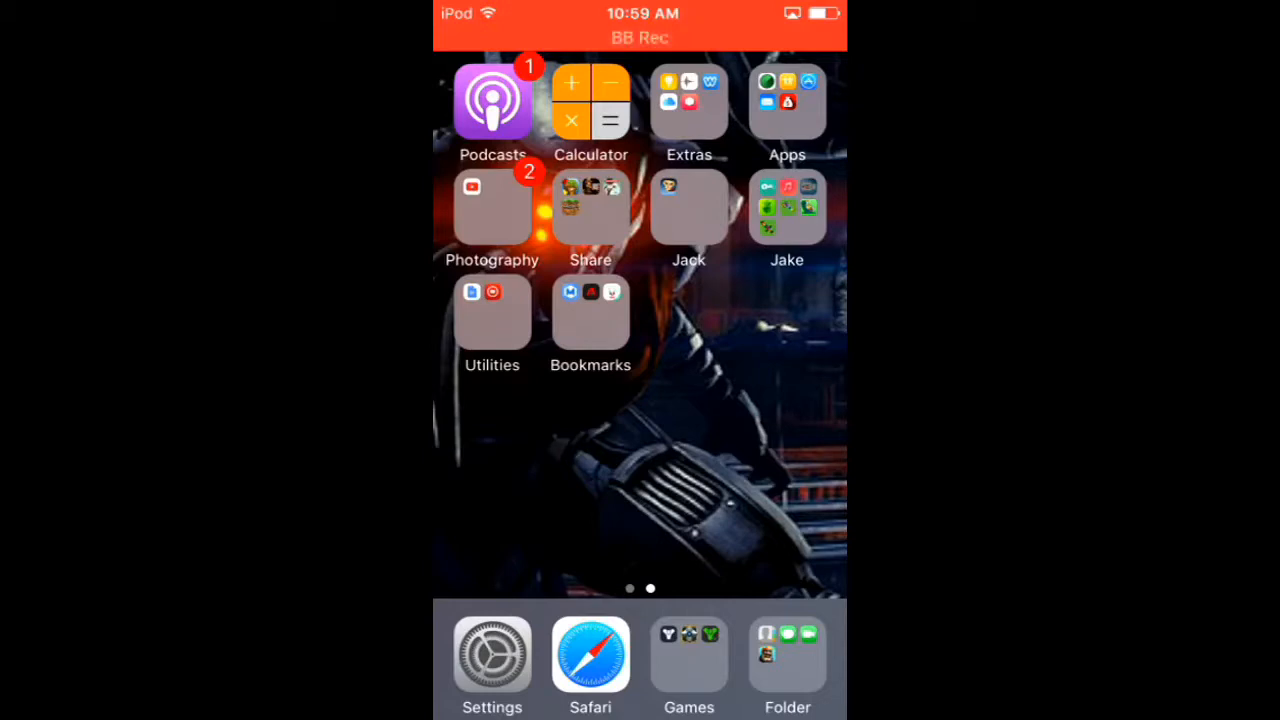
Step: Follow the Emus4u install link so the Install Profile prompt appears
click(590, 656)
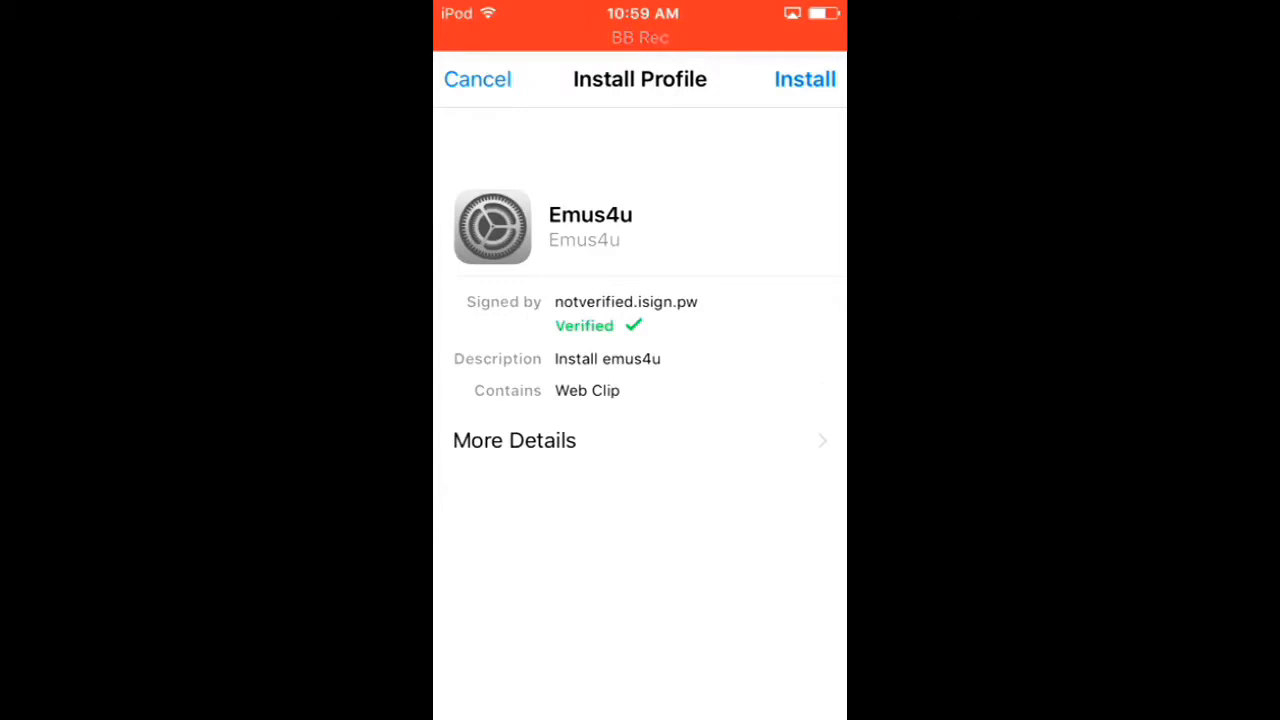
Step: Confirm installing the Emus4u web clip profile and enter the device passcode
click(804, 80)
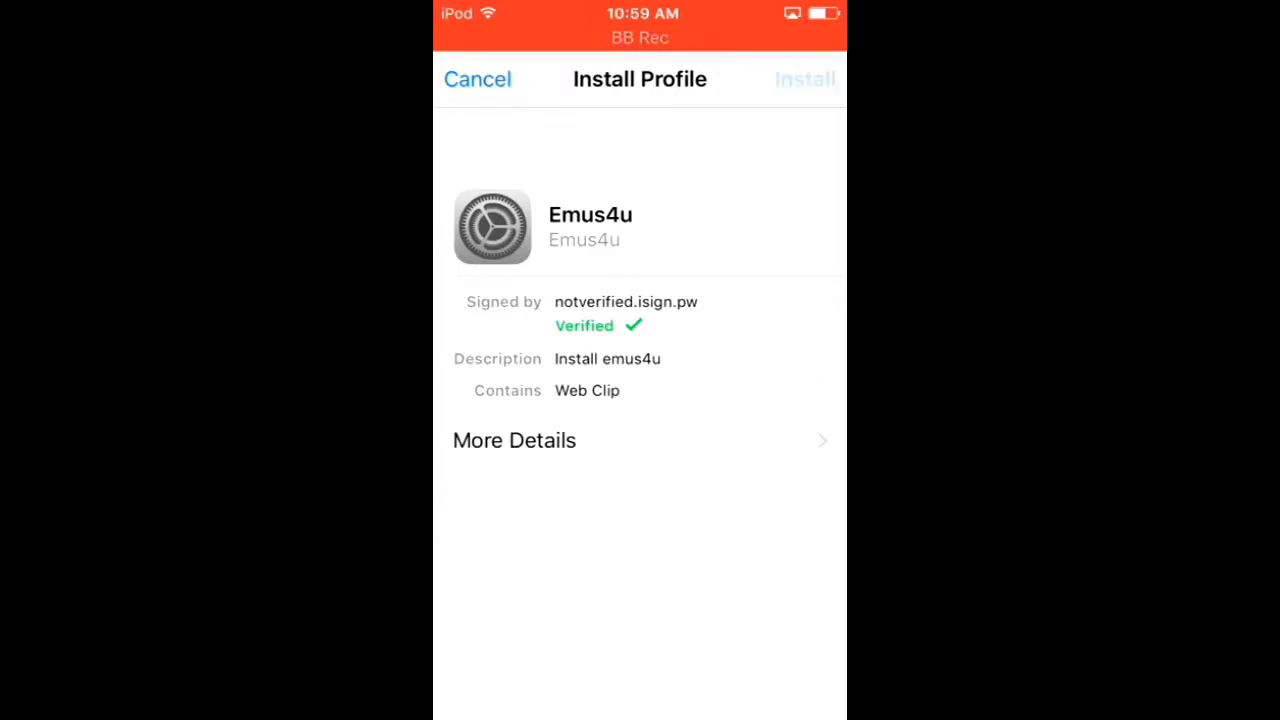
click(804, 80)
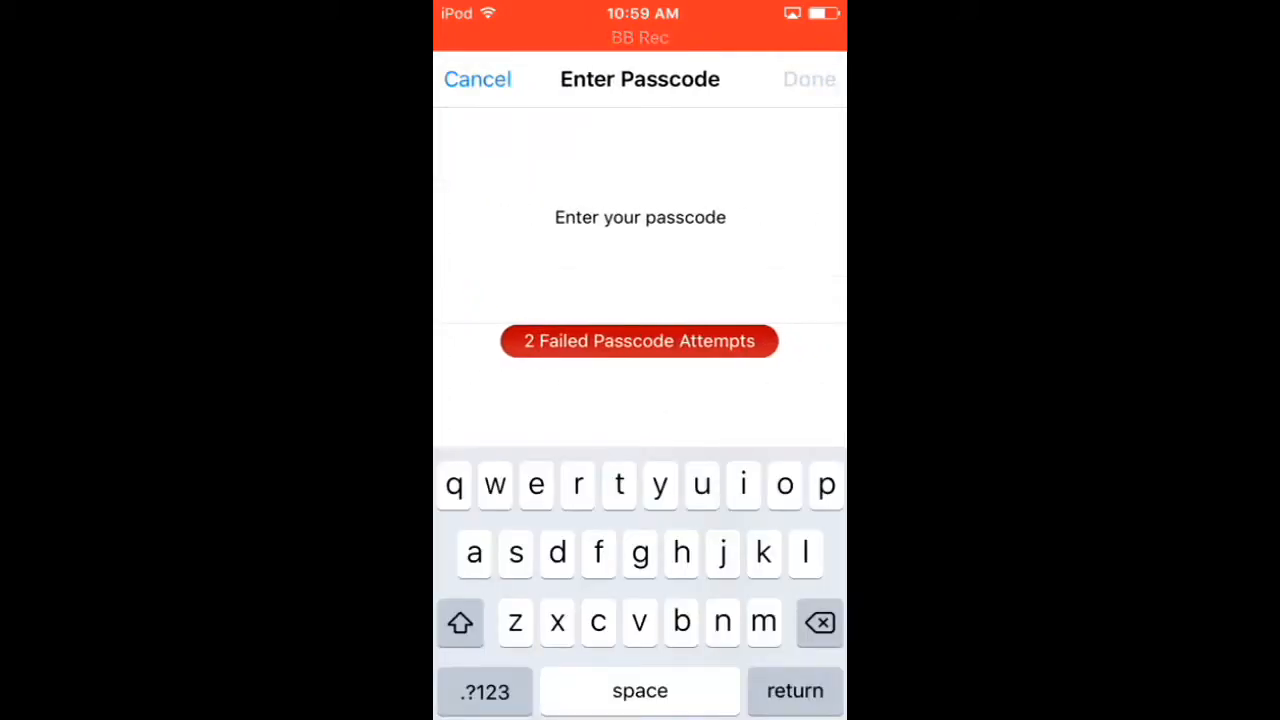
text(s)
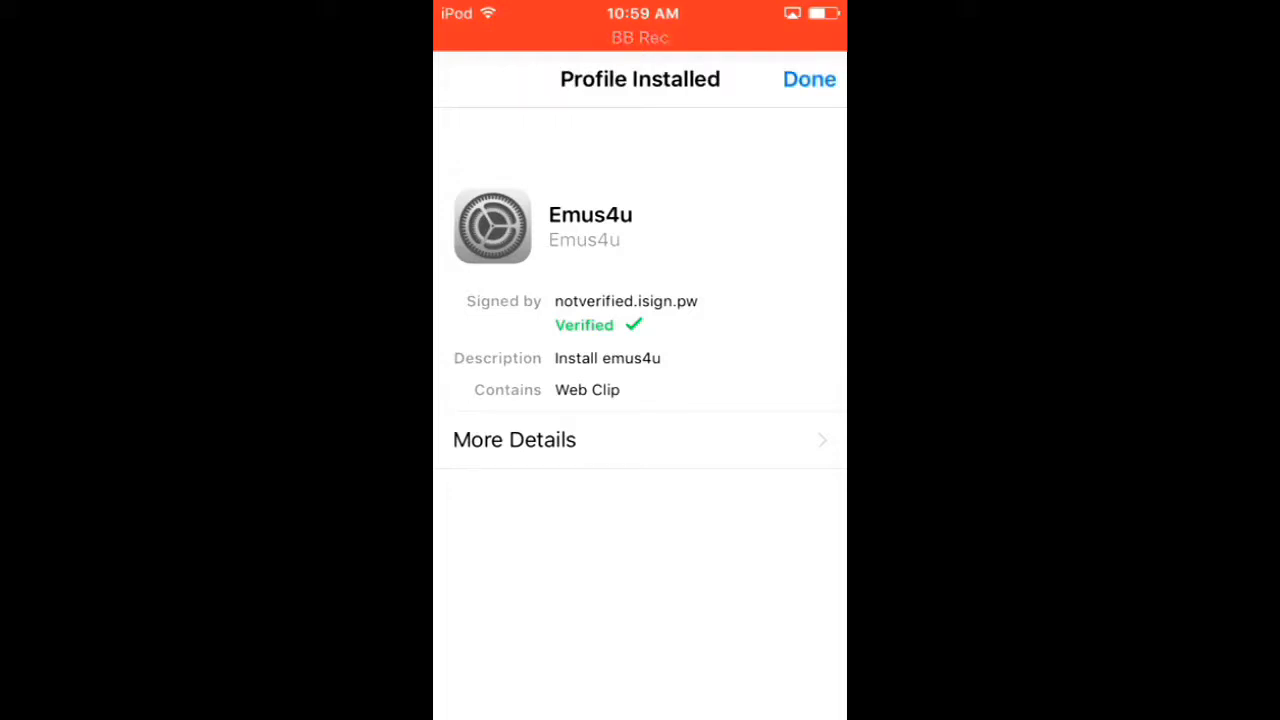
Step: Finish the profile install and launch Emus4u to its welcome page
click(808, 80)
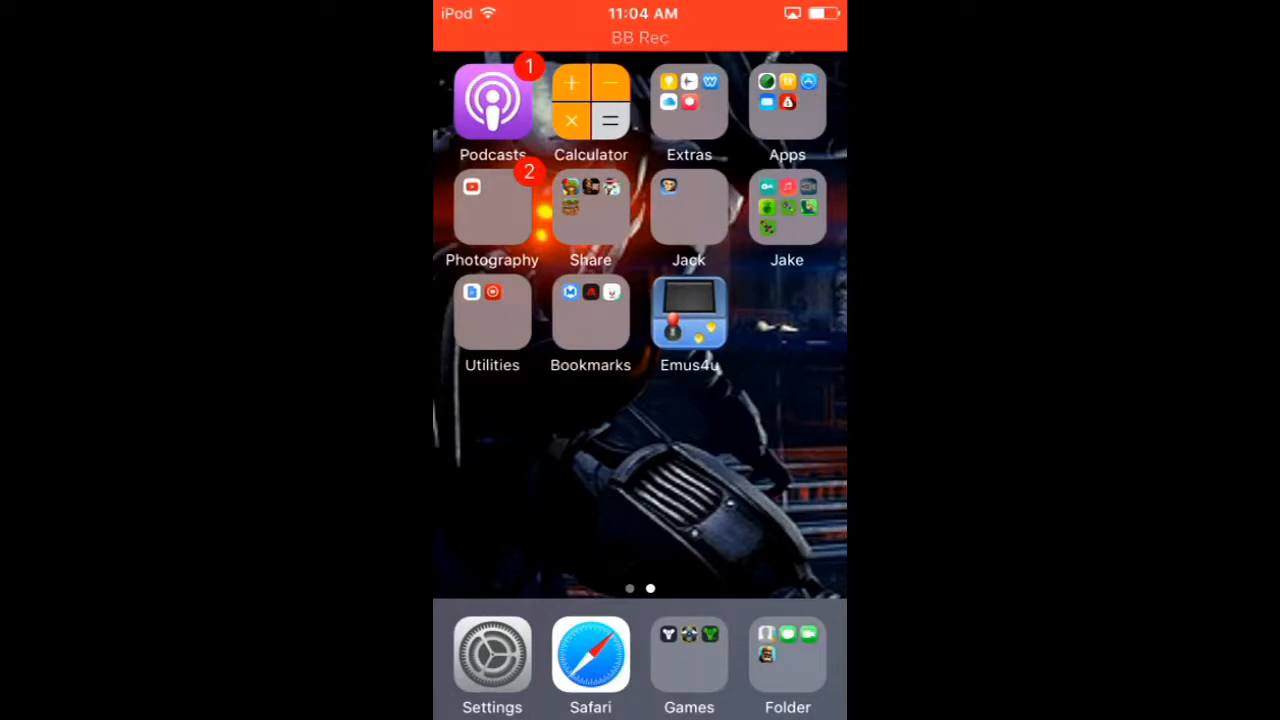
click(688, 316)
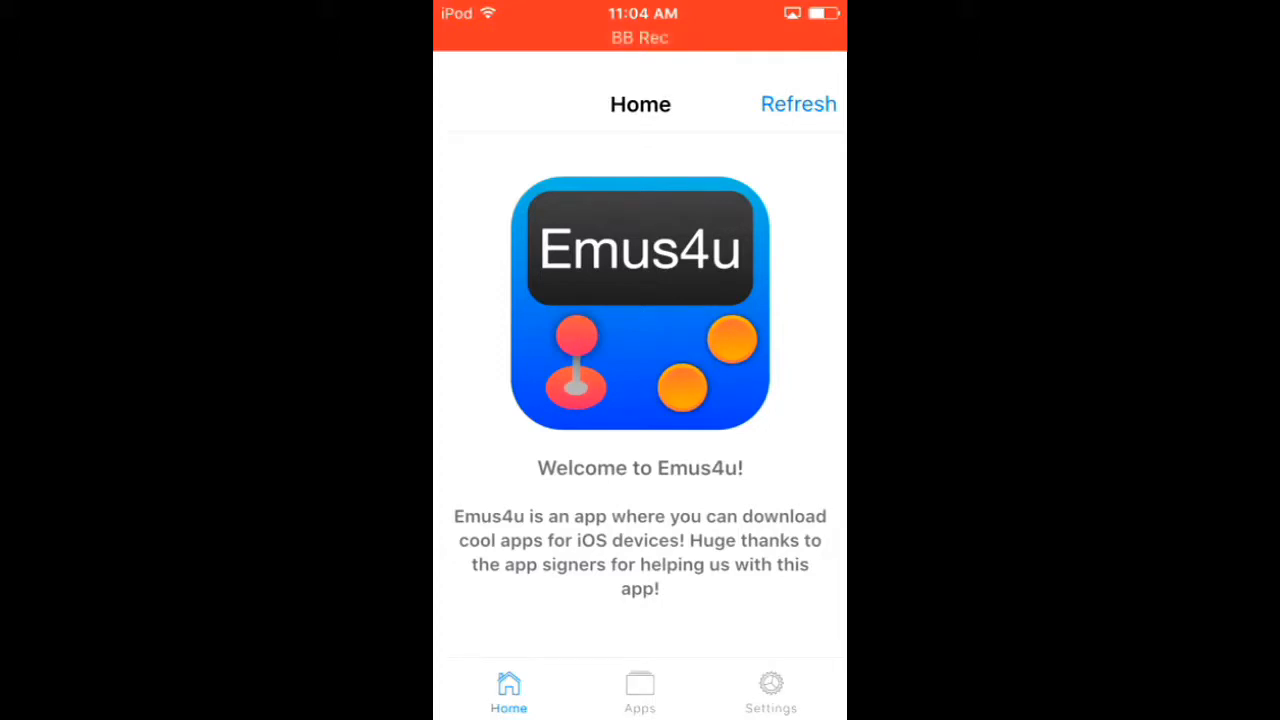
Step: Install PlayBox from the Emus4u Apps list
click(640, 690)
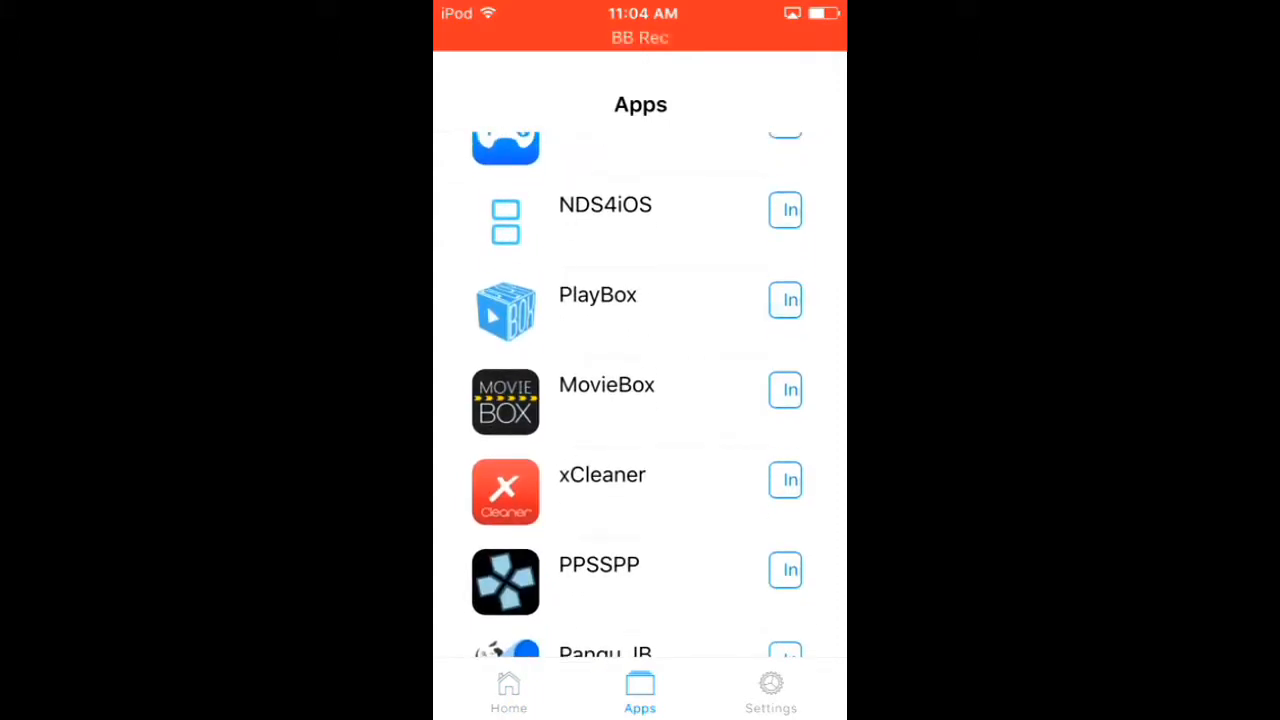
click(784, 300)
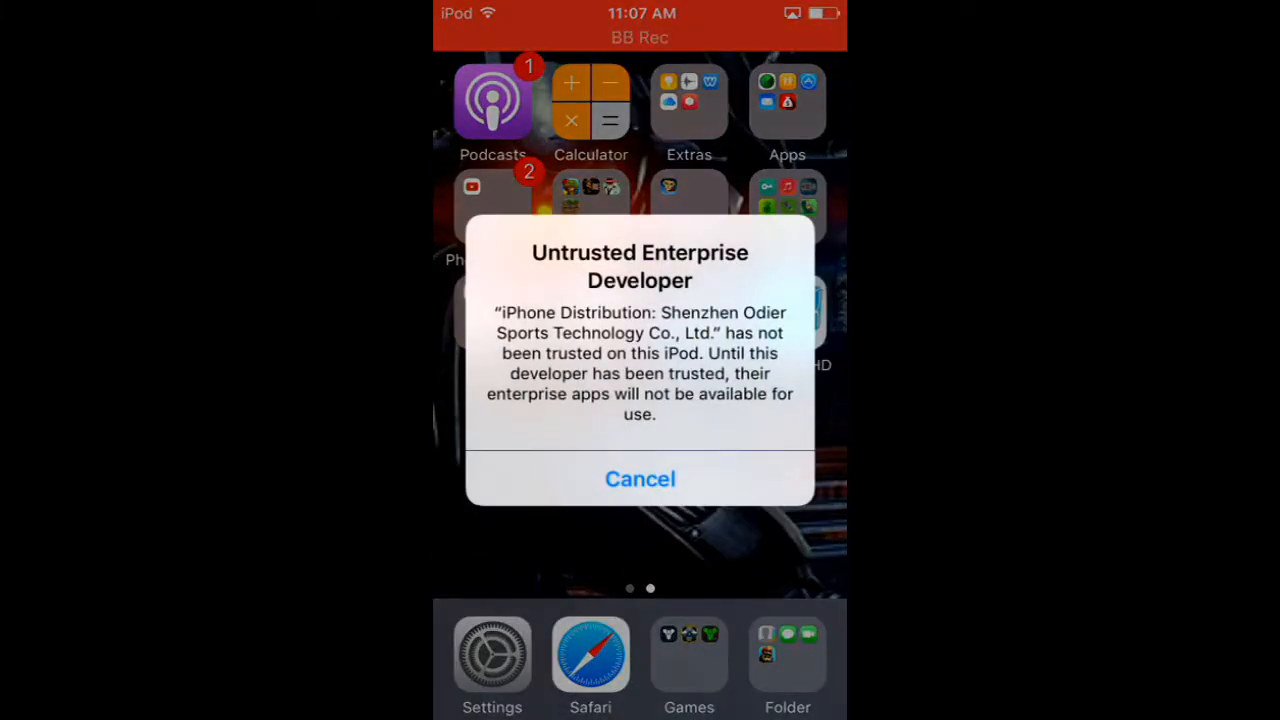
Step: Cancel the Untrusted Enterprise Developer alert for Play Box HD
click(640, 478)
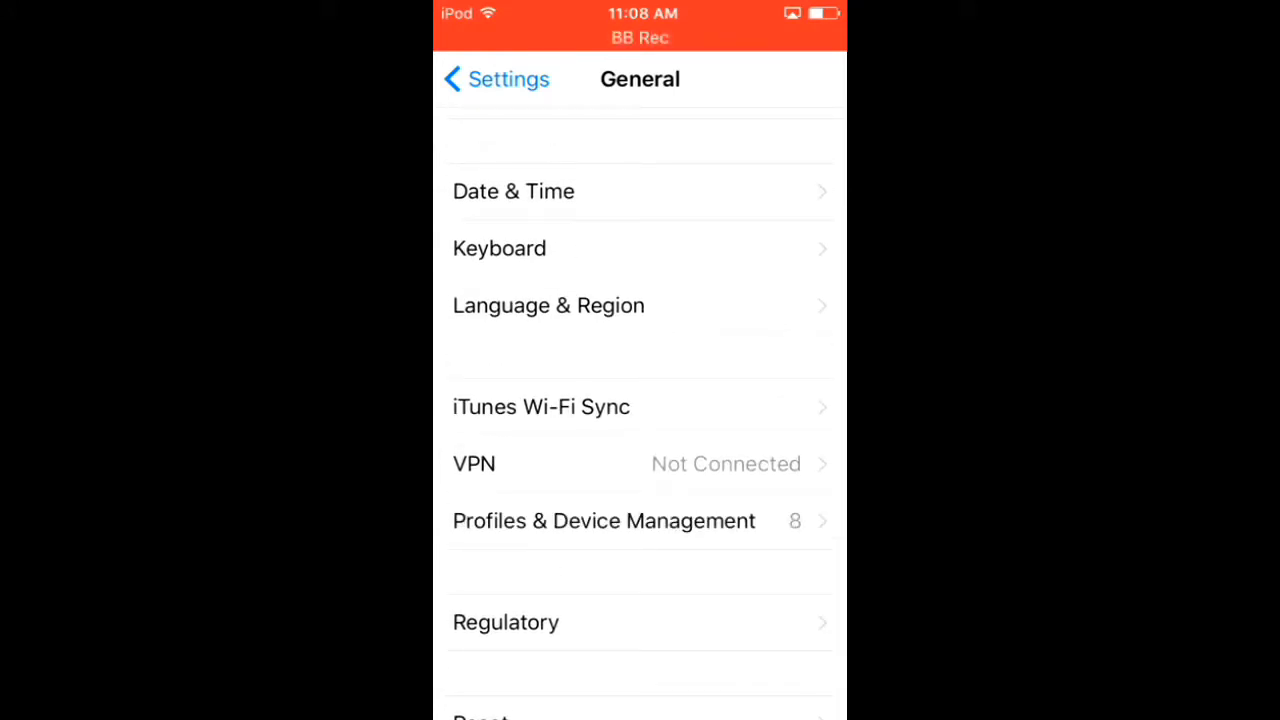
Step: Trust the Shenzhen Odier Sports enterprise developer in Profiles & Device Management and return Home
click(604, 520)
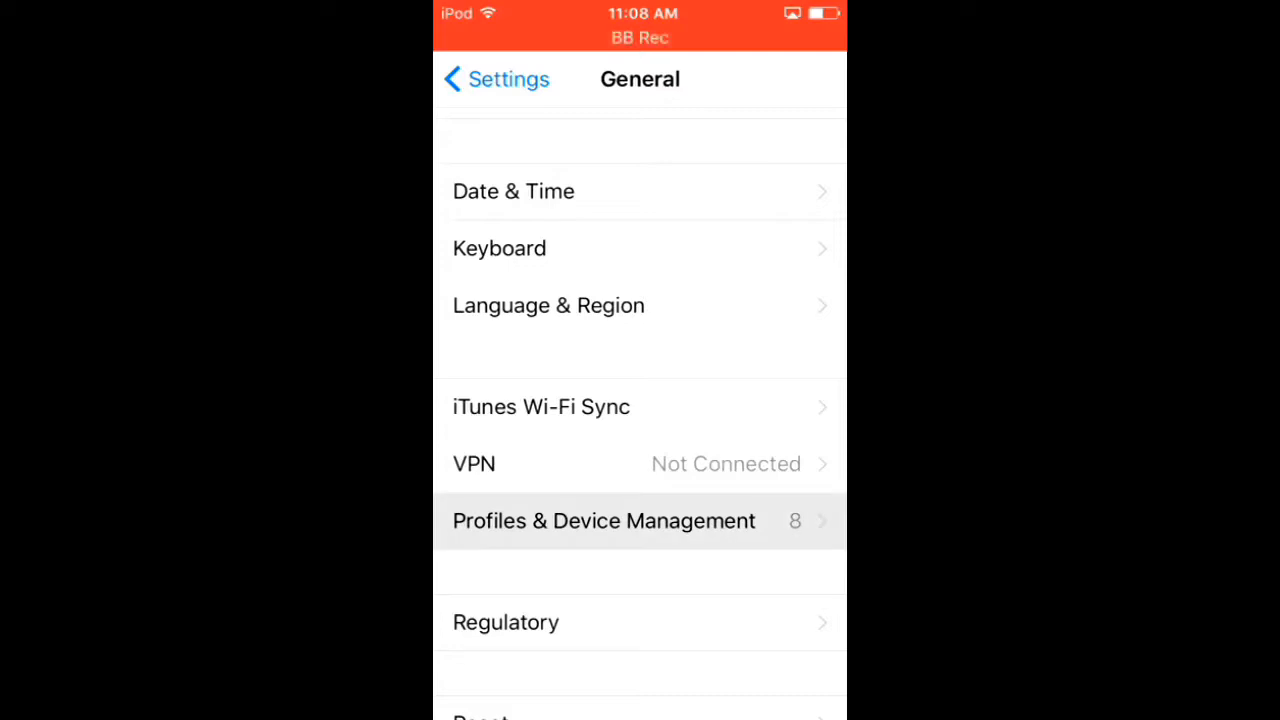
click(604, 520)
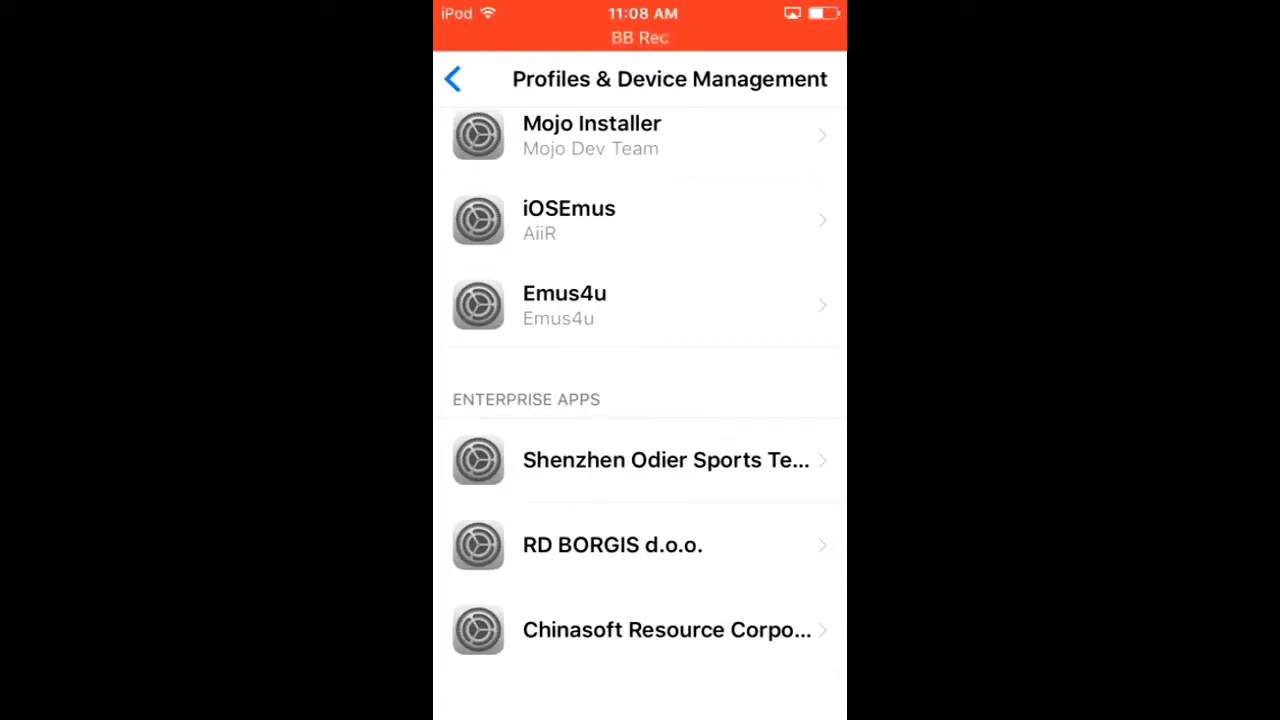
click(640, 460)
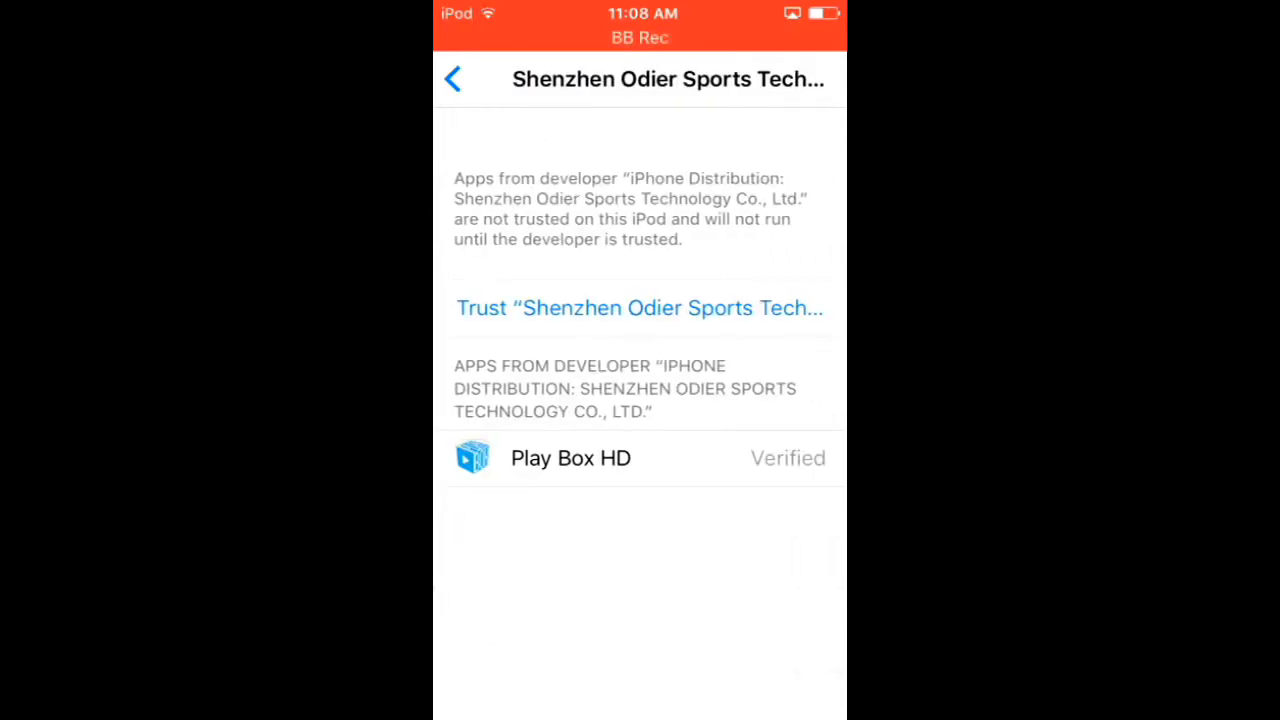
click(640, 308)
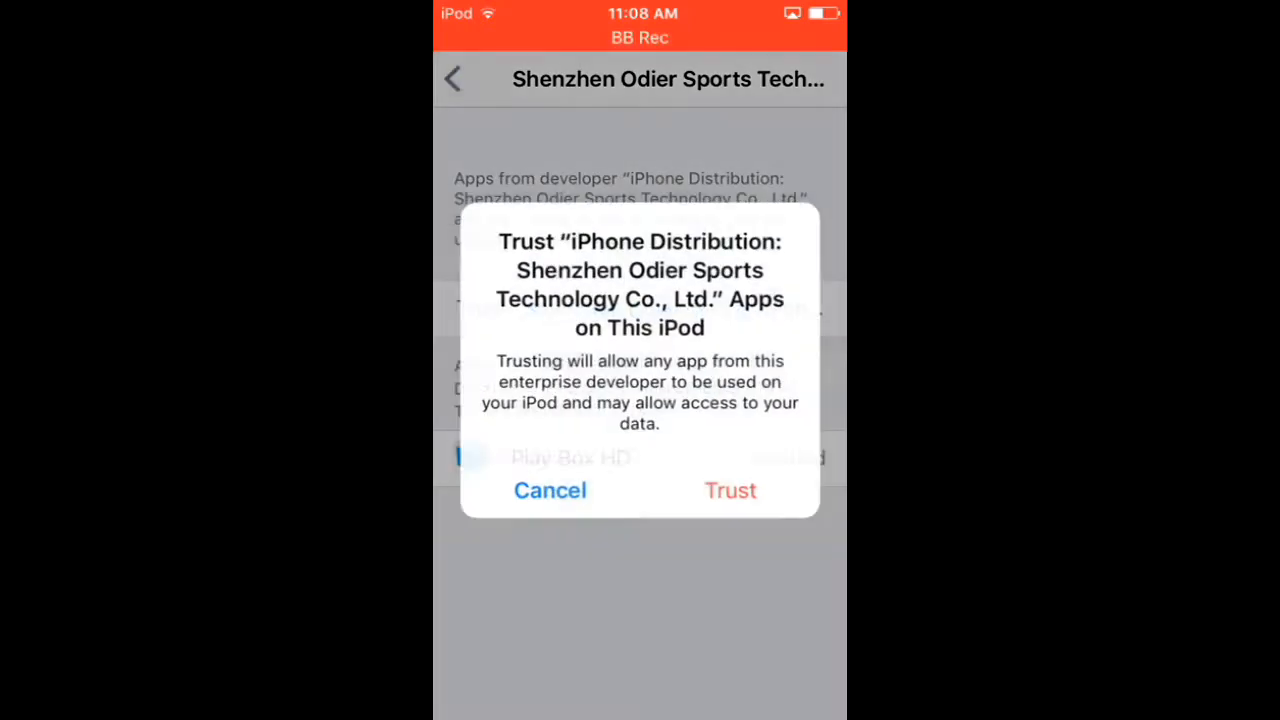
click(550, 490)
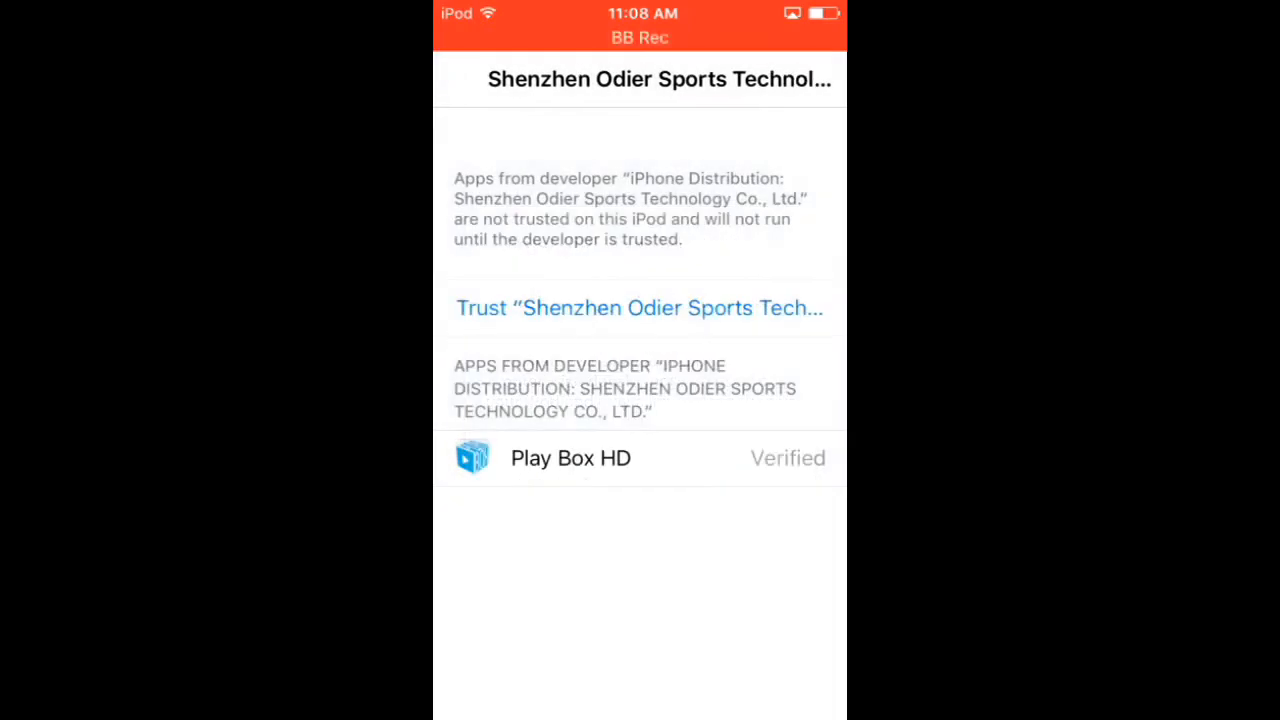
click(640, 308)
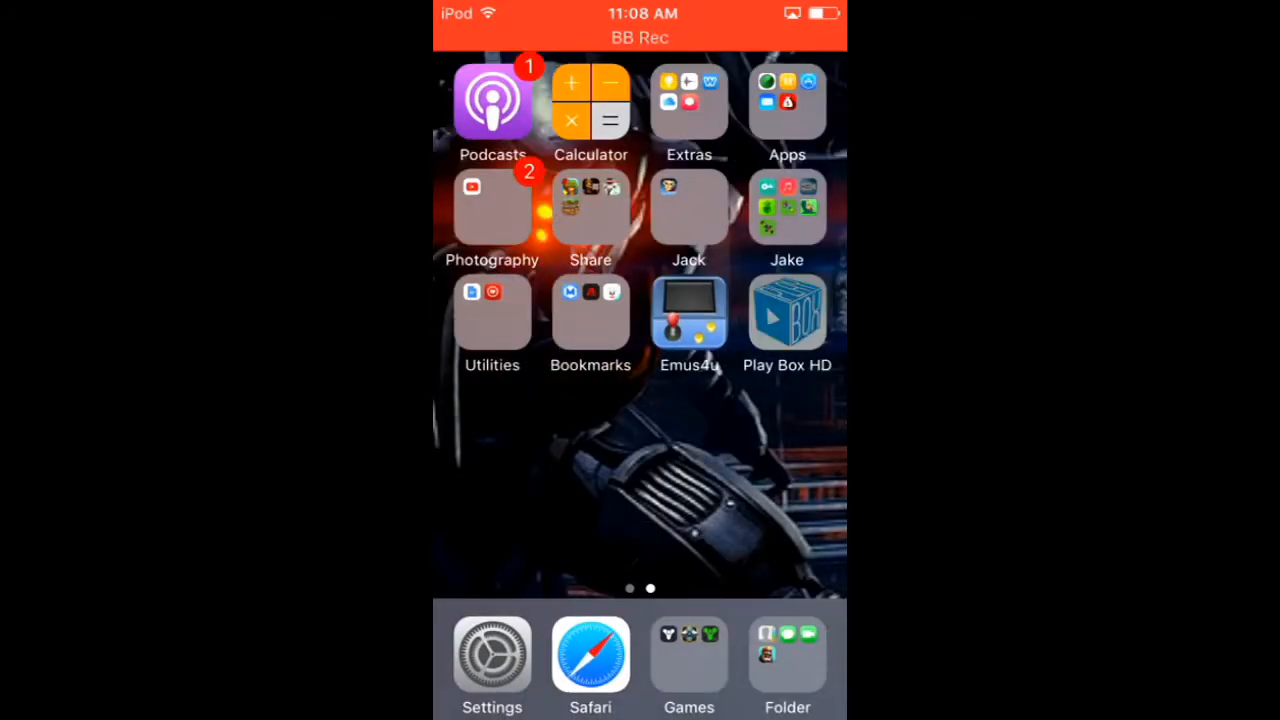
Step: Launch Play Box HD and bring up the download list for Guardians of the Galaxy Vol. 2
click(788, 310)
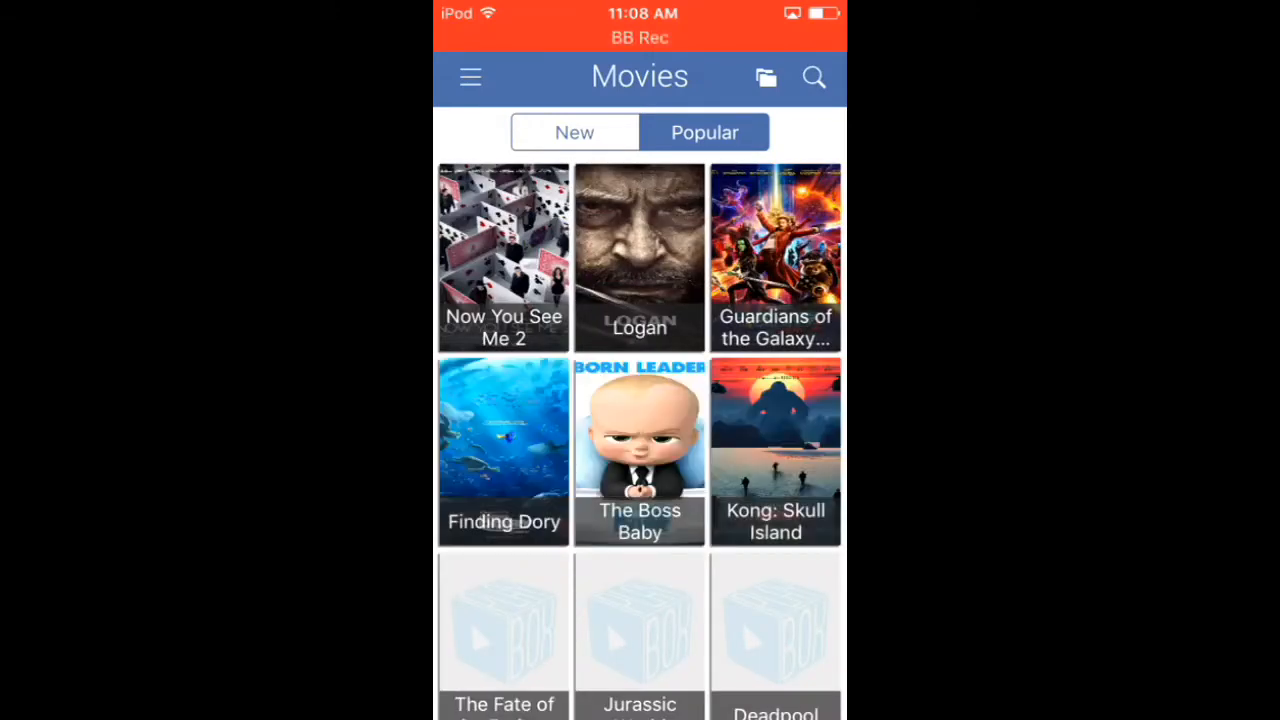
click(776, 256)
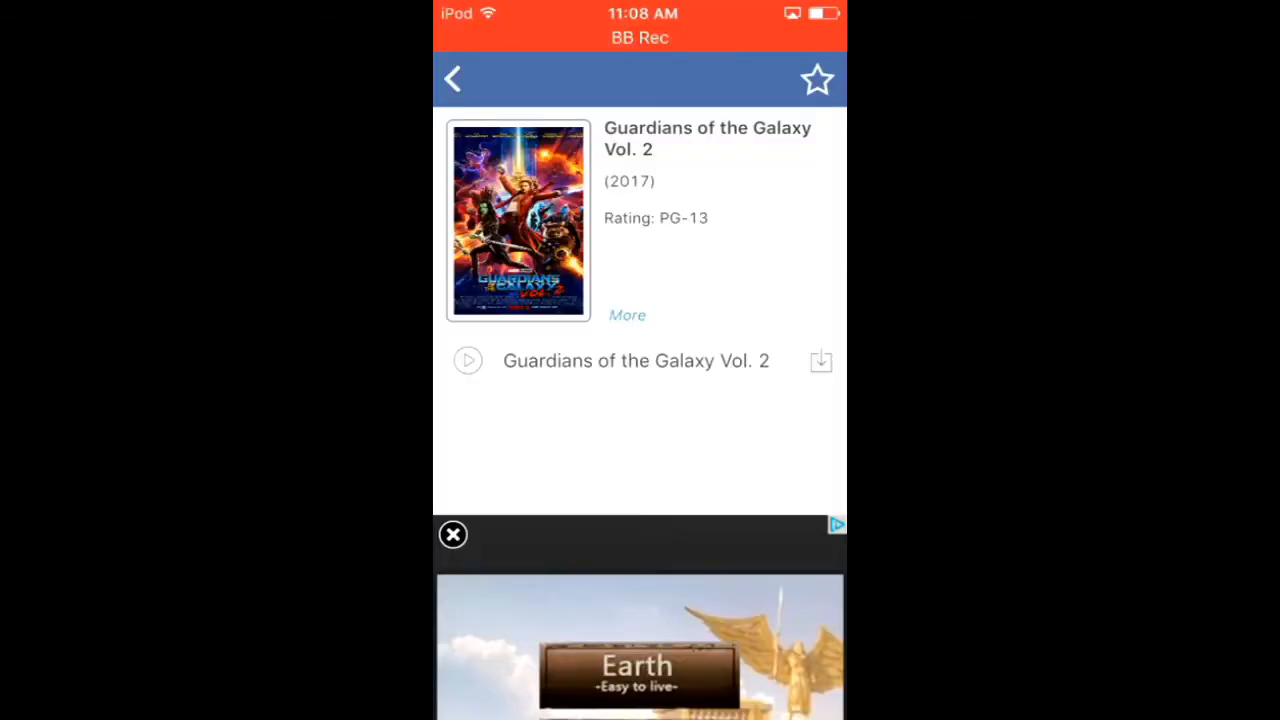
click(820, 360)
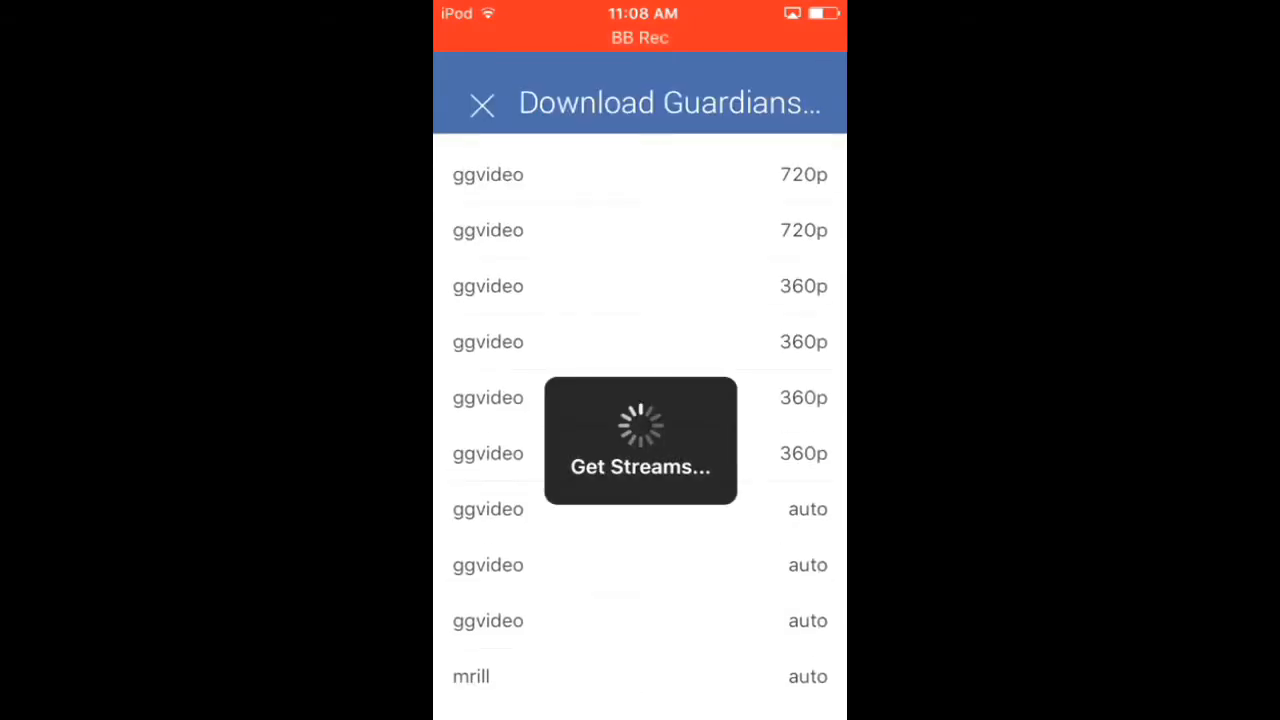
Step: Try the mrill and openload streams, dismissing their 404 and 403 errors
scroll(up, 3)
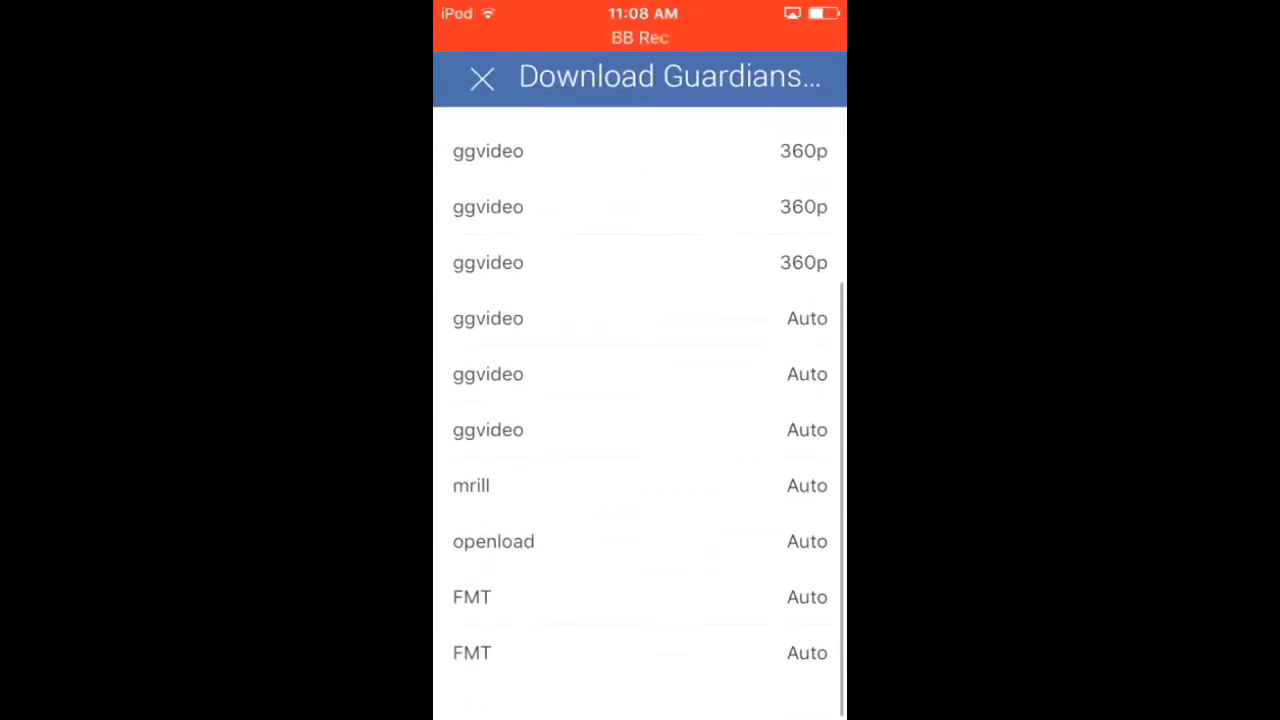
scroll(up, 3)
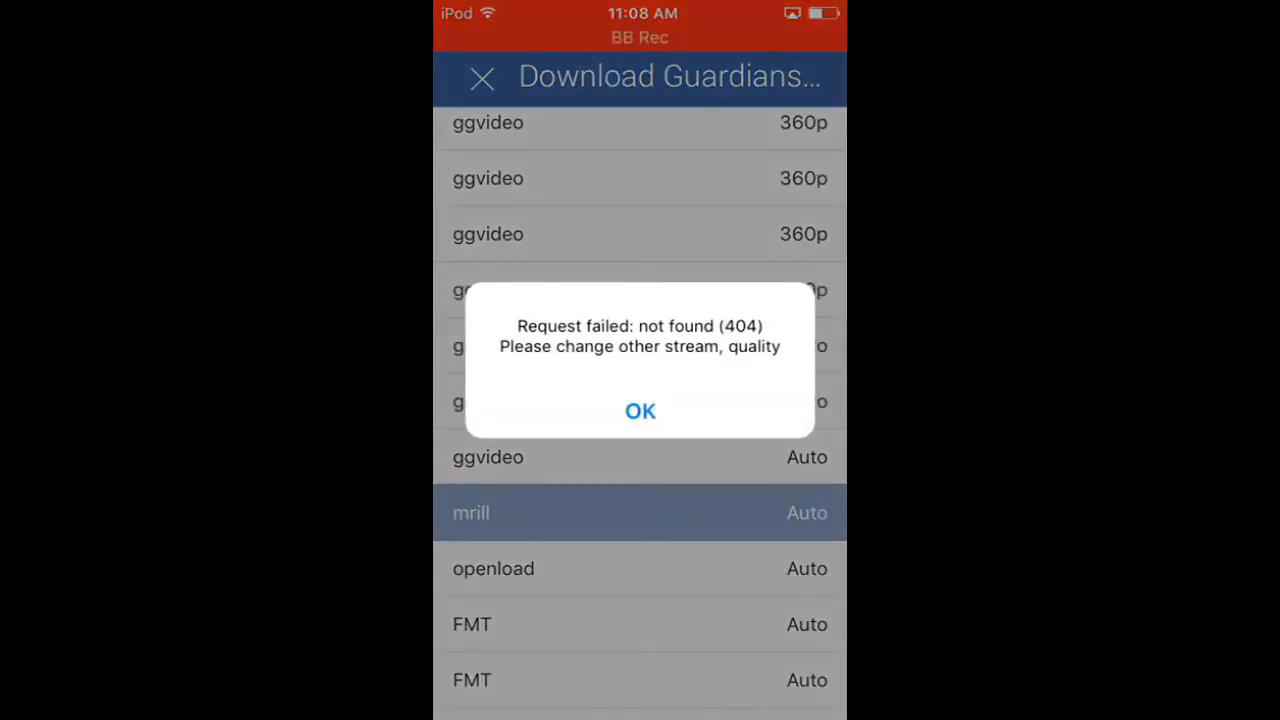
click(640, 412)
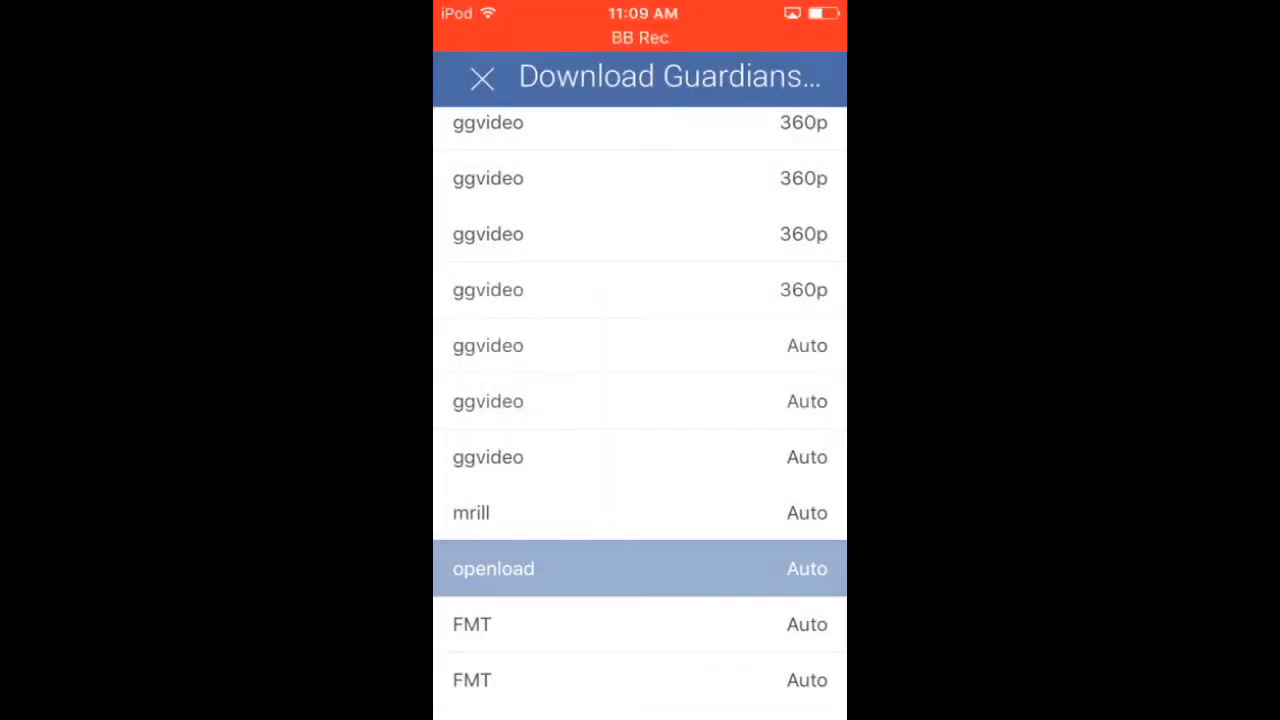
click(492, 568)
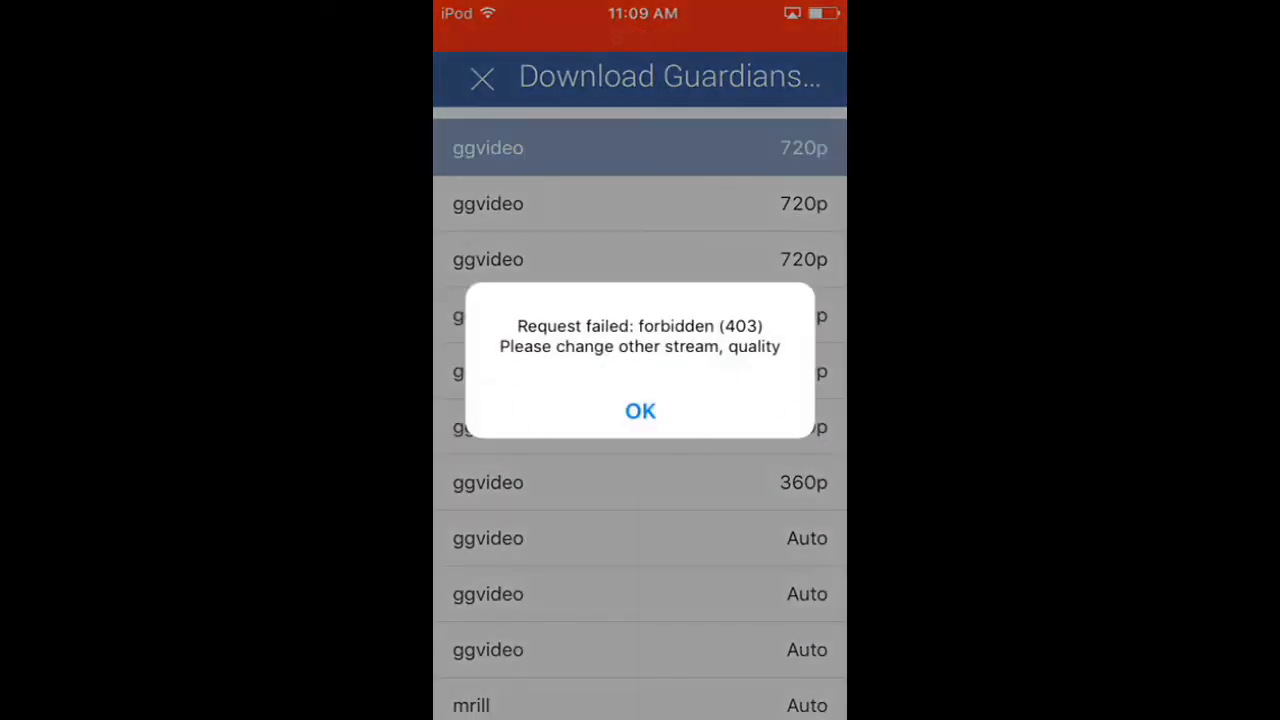
click(640, 412)
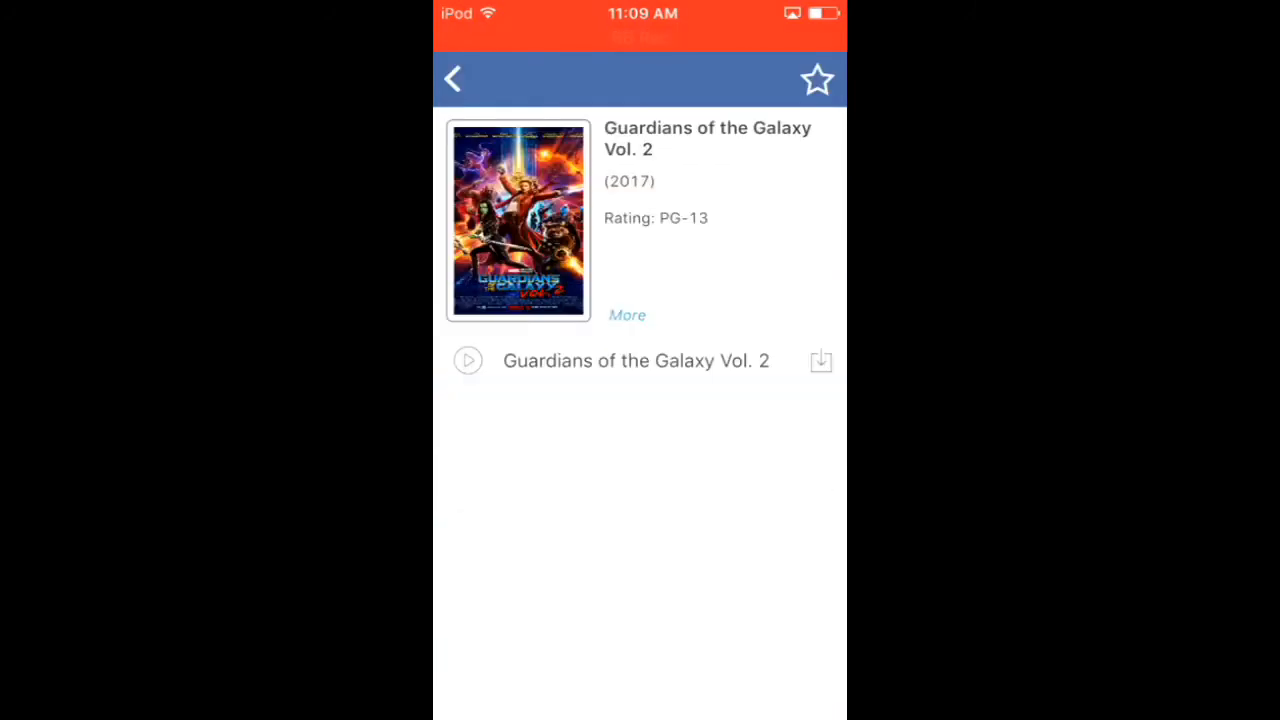
Step: Return to the Movies catalog and browse the popular titles
click(452, 80)
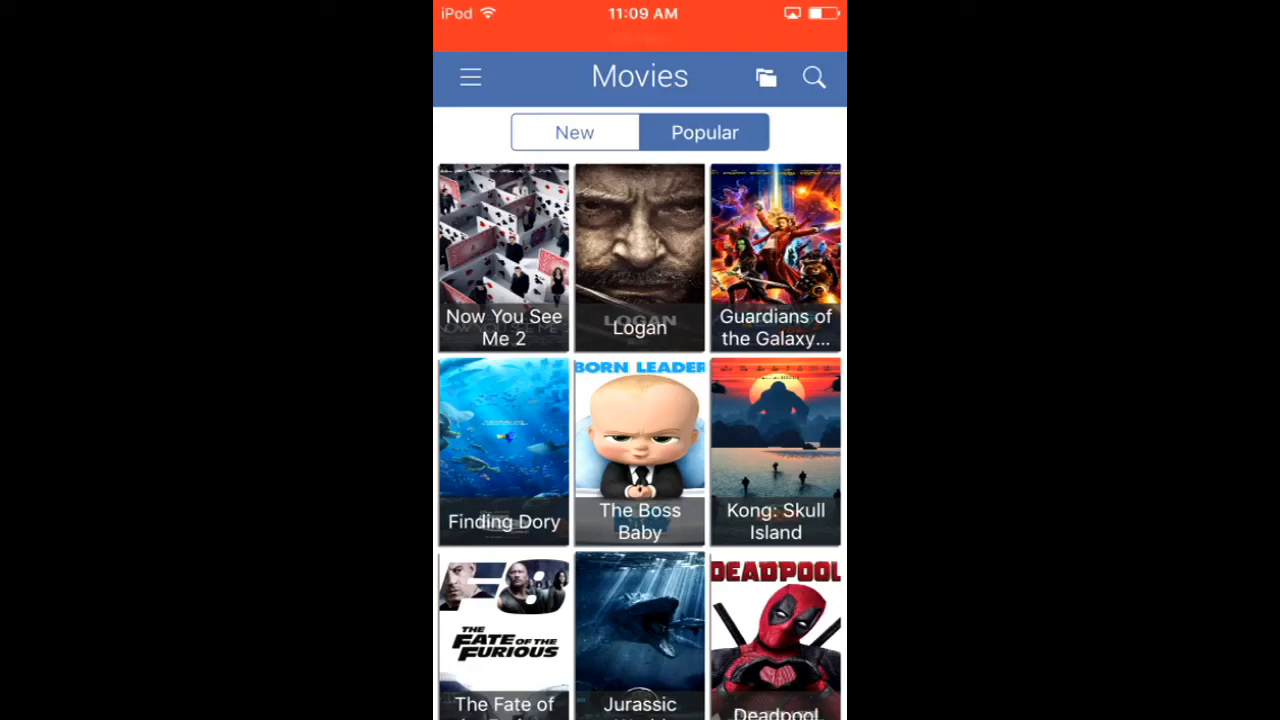
scroll(down, 3)
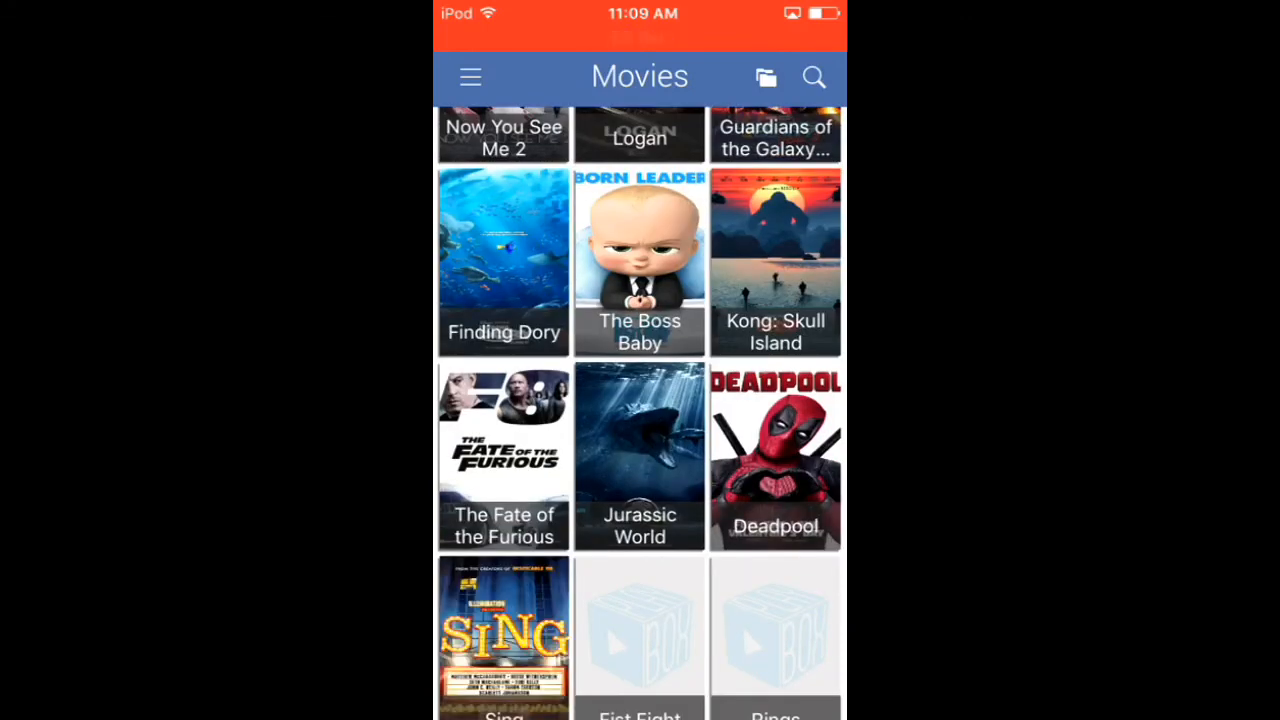